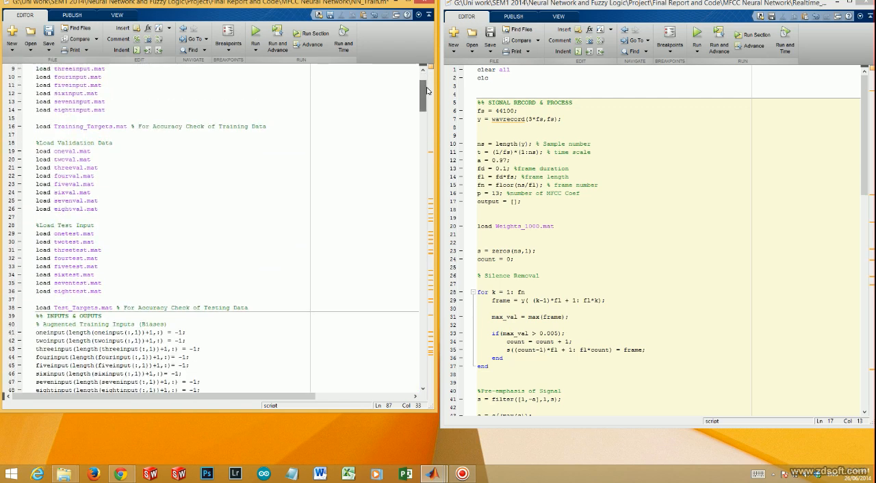
- Run the Realtime speech script and scroll while Figure 1 shows the recognized digit
scroll(down, 3)
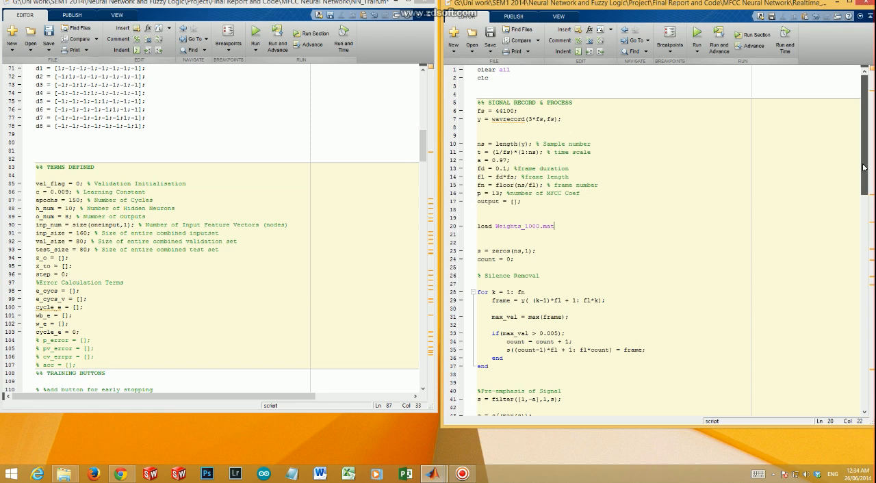
scroll(down, 3)
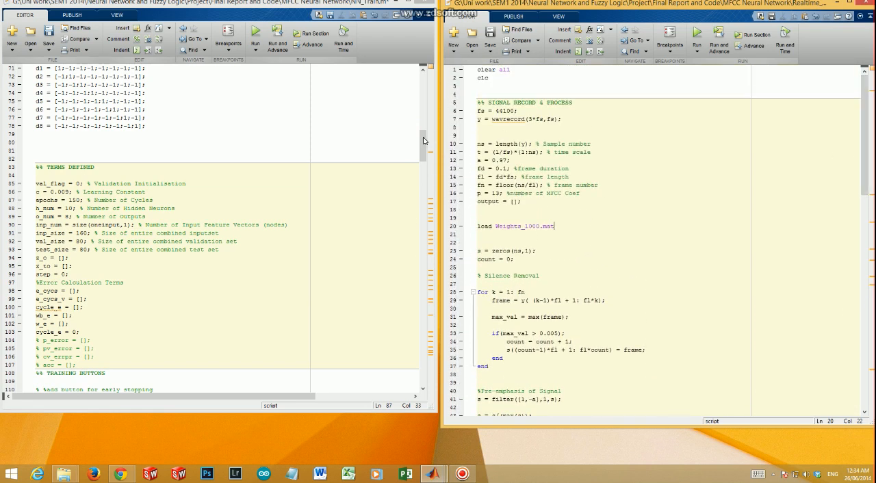
scroll(down, 3)
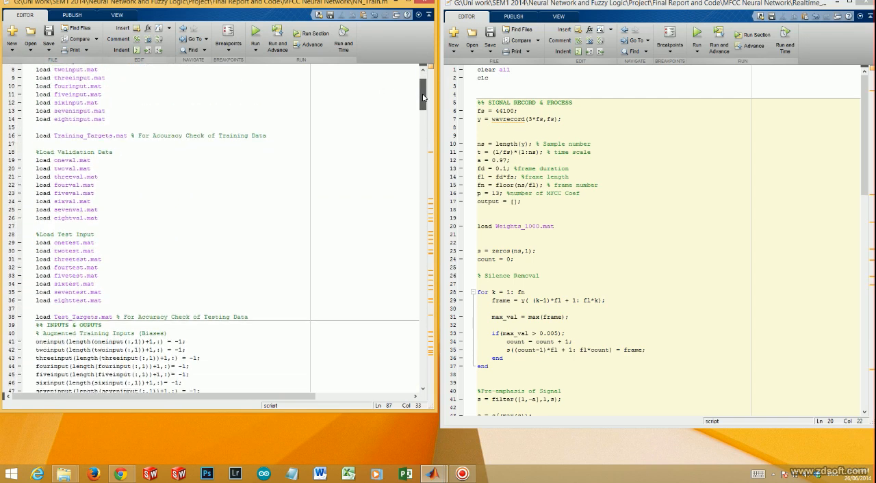
scroll(down, 3)
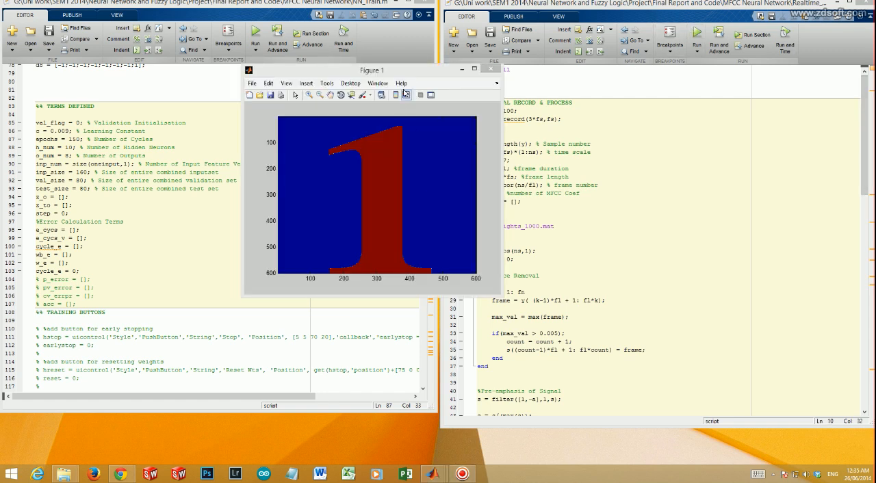
- Move Figure 1 left and rerun the Realtime script to recognize the digit 6
drag(372, 69, 340, 56)
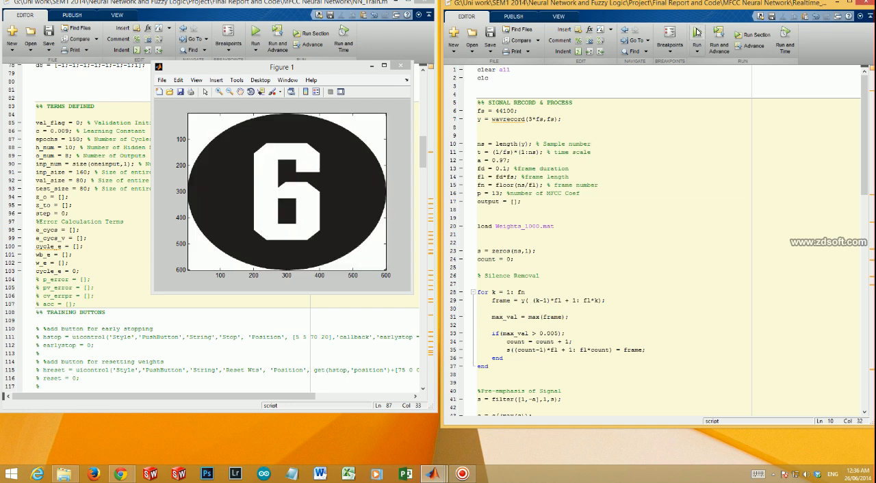
click(591, 143)
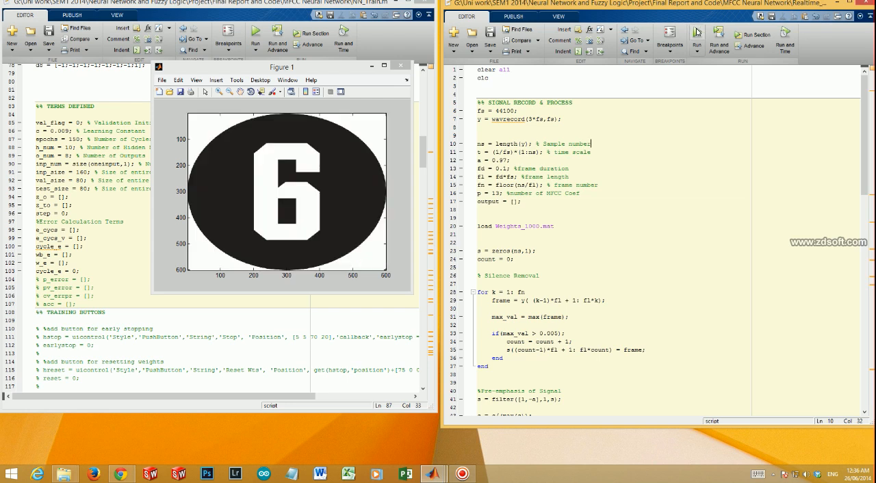